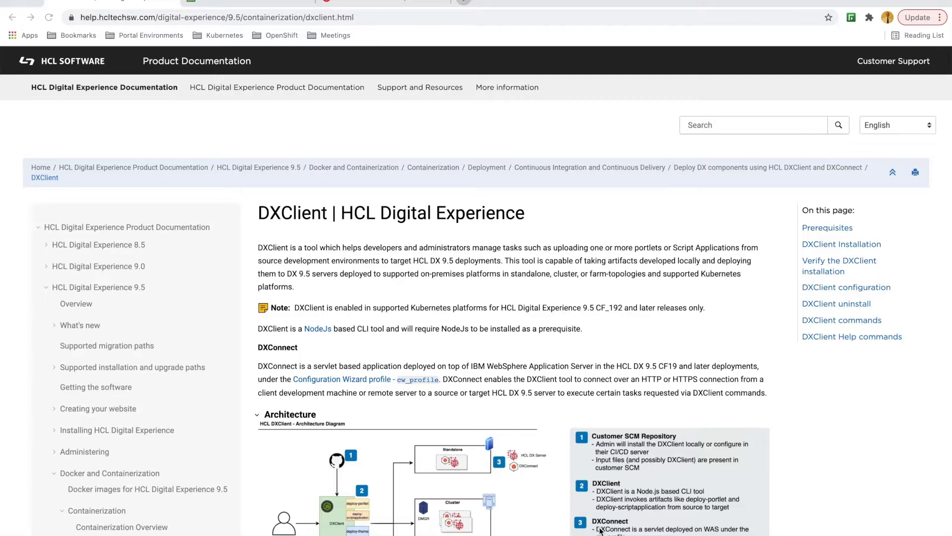
Step: Scroll the DXClient page to Prerequisites, which require Node.js 12.18.3 or later
{"action": "scroll", "scroll_direction": "down", "scroll_amount": 3}
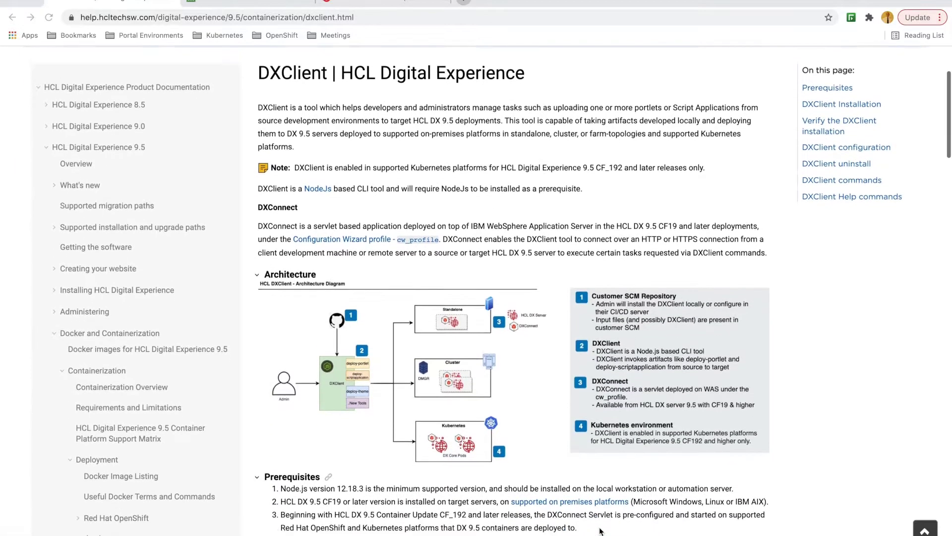
{"action": "scroll", "scroll_direction": "down", "scroll_amount": 3}
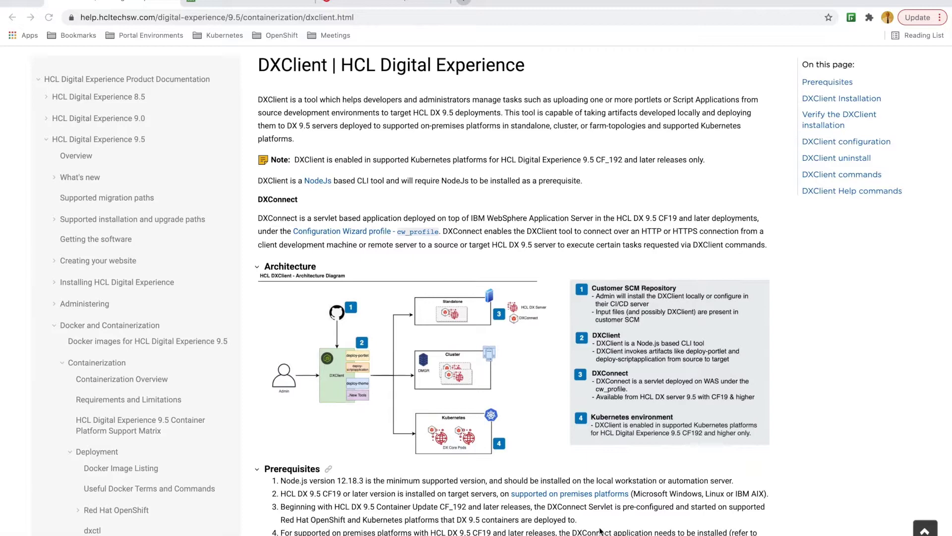
{"action": "scroll", "scroll_direction": "down", "scroll_amount": 3}
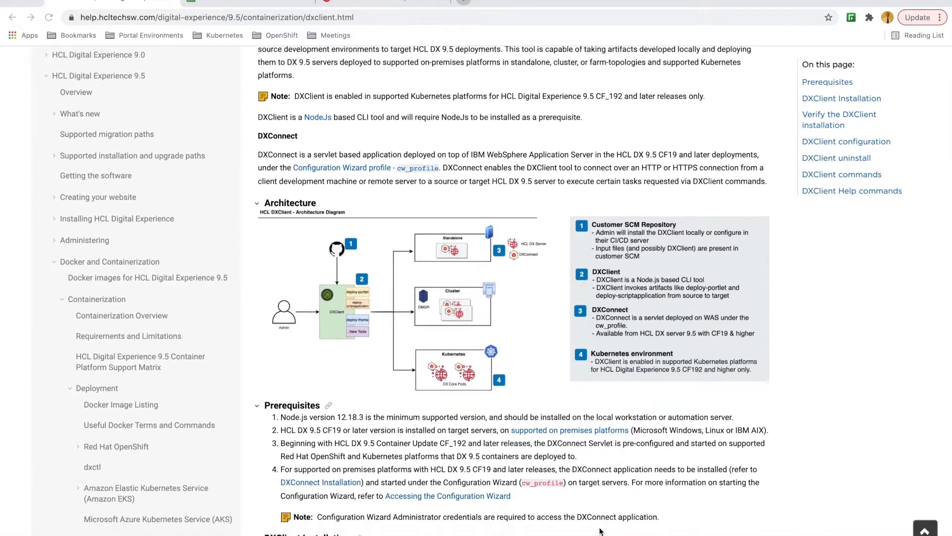
{"action": "scroll", "scroll_direction": "down", "scroll_amount": 3}
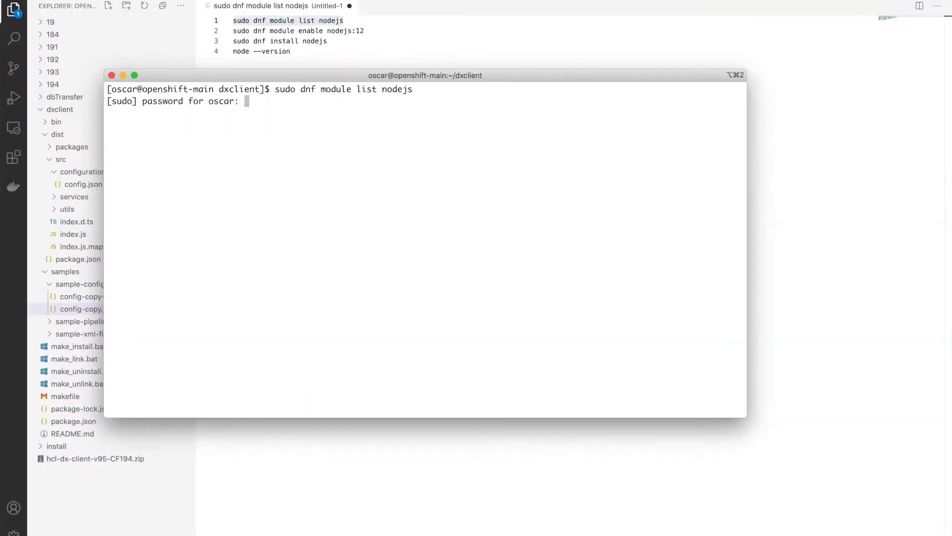
Step: Install Node.js 12 with npm and confirm the installed version with node --version
{"action": "key", "text": "Return"}
{"action": "type", "text": "node --"}
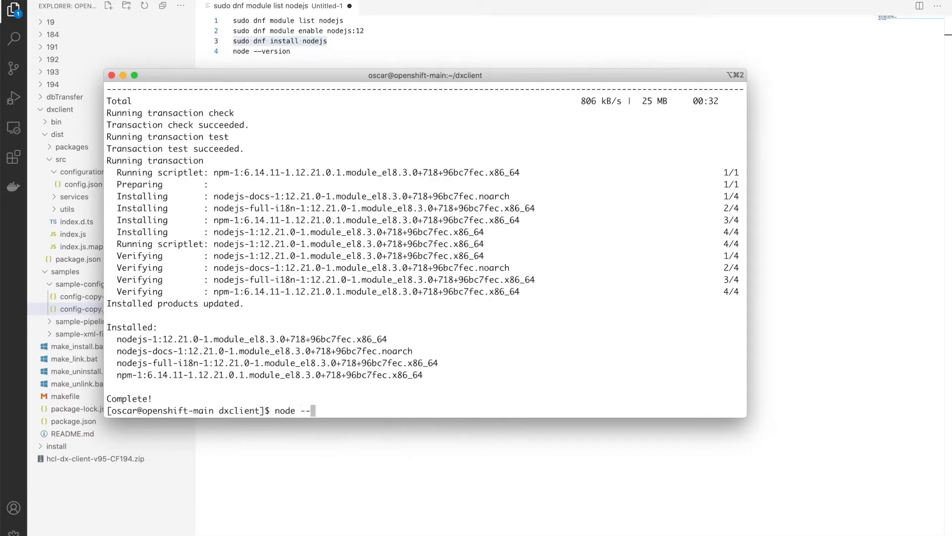
{"action": "type", "text": "version"}
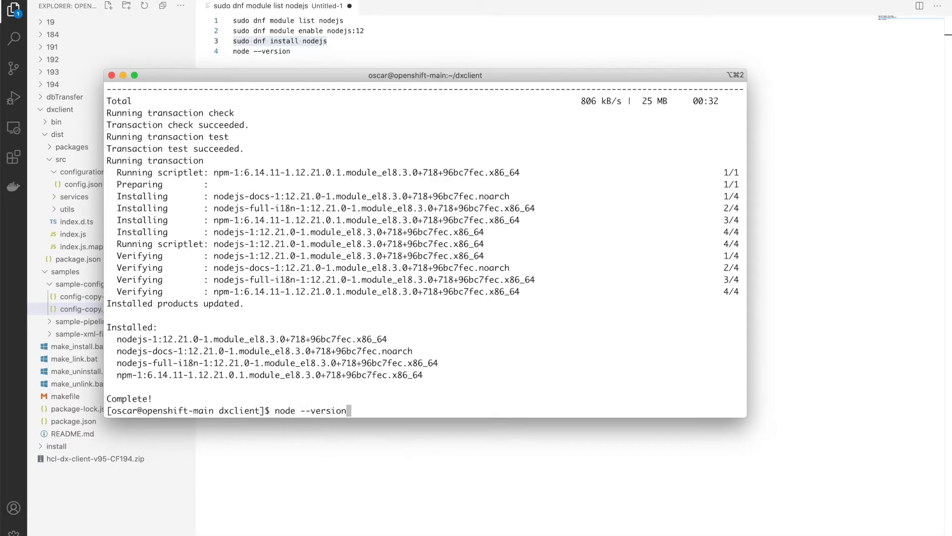
{"action": "key", "text": "Return"}
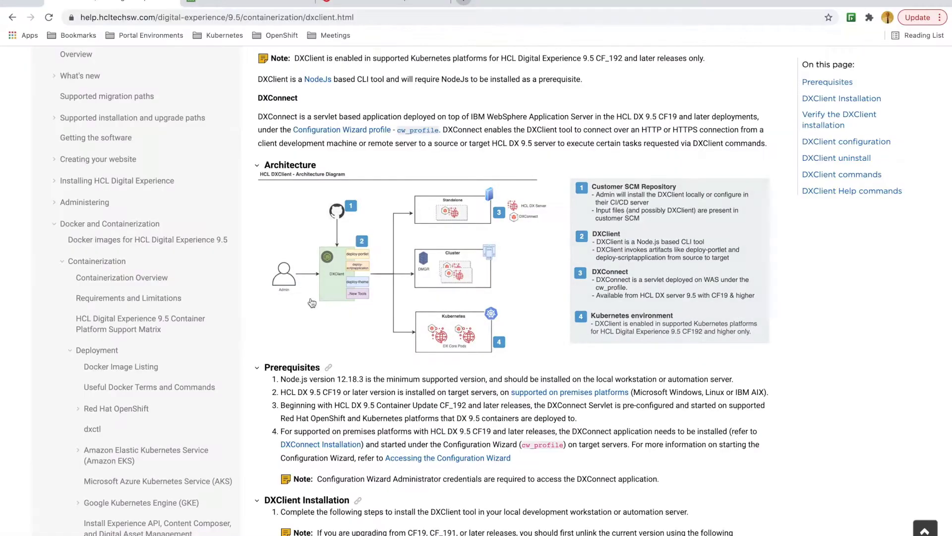
Step: Review the DXClient Installation section, then switch to the License Portal downloads page
{"action": "scroll", "scroll_direction": "down", "scroll_amount": 3}
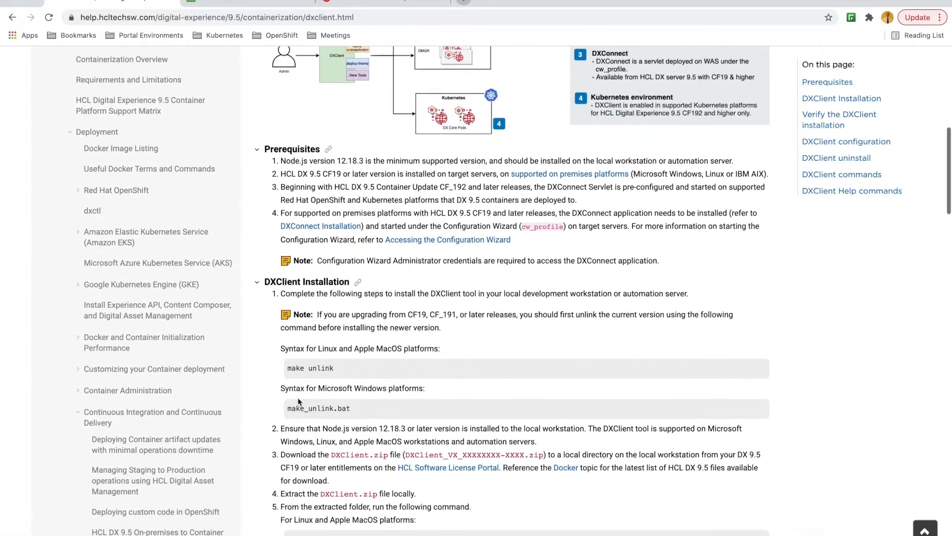
{"action": "scroll", "scroll_direction": "down", "scroll_amount": 3}
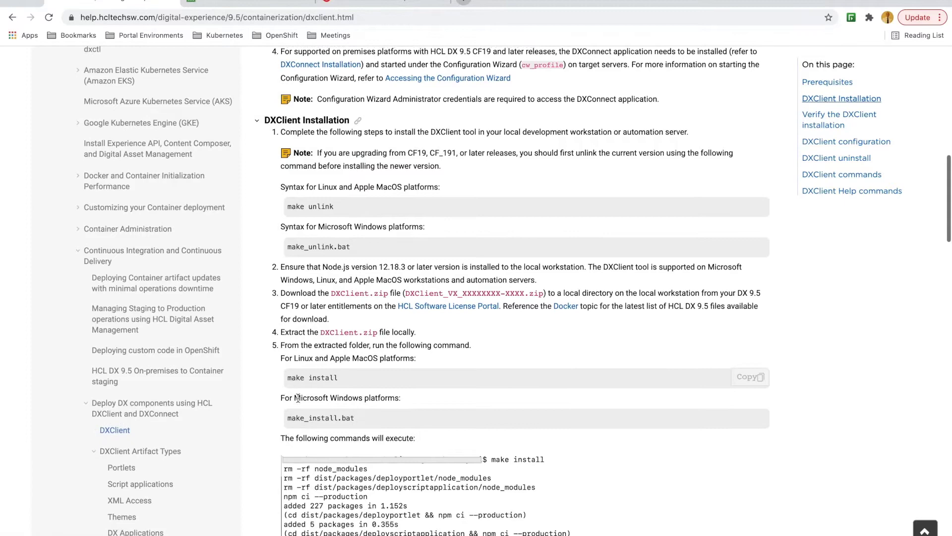
{"action": "scroll", "scroll_direction": "down", "scroll_amount": 3}
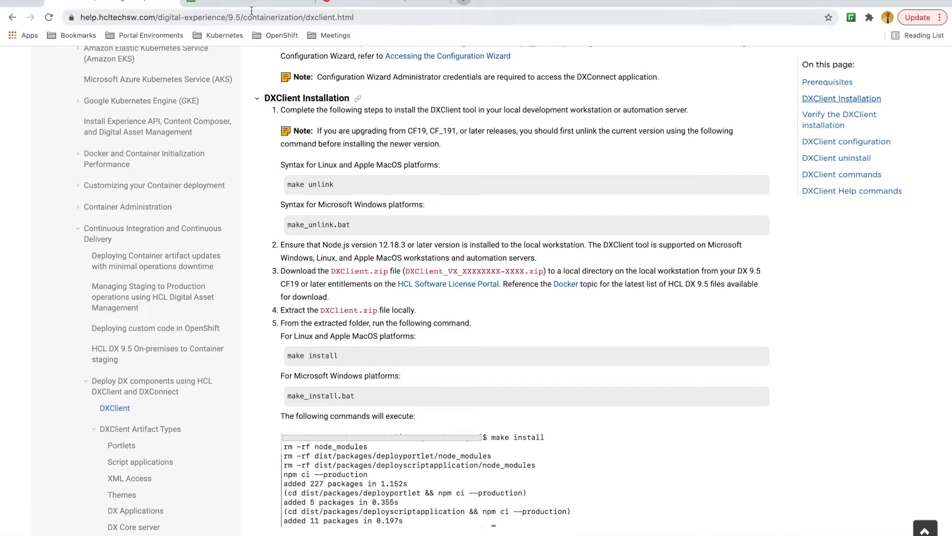
{"action": "left_click", "coordinate": [447, 283]}
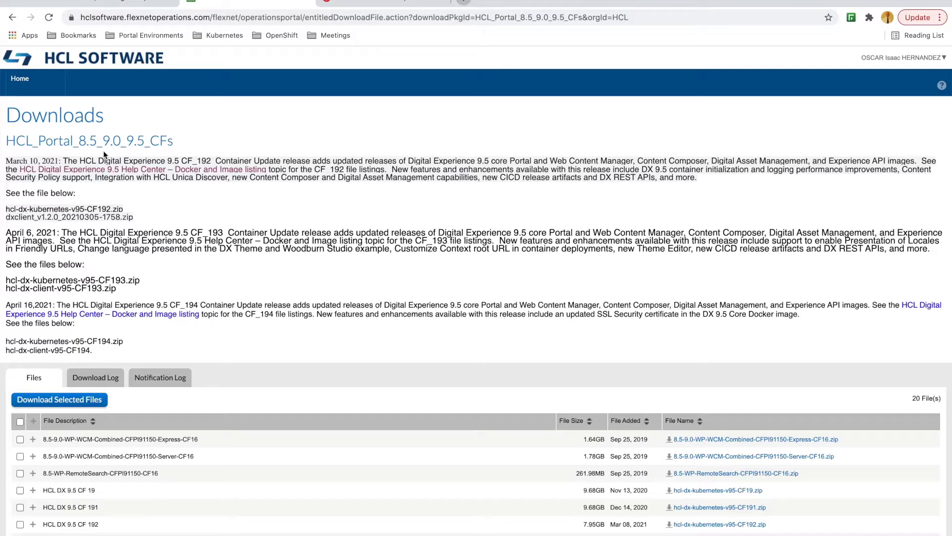
Step: Scroll the downloads table to the hcl-dx-client-v95-CF194.zip entry
{"action": "scroll", "scroll_direction": "down", "scroll_amount": 3}
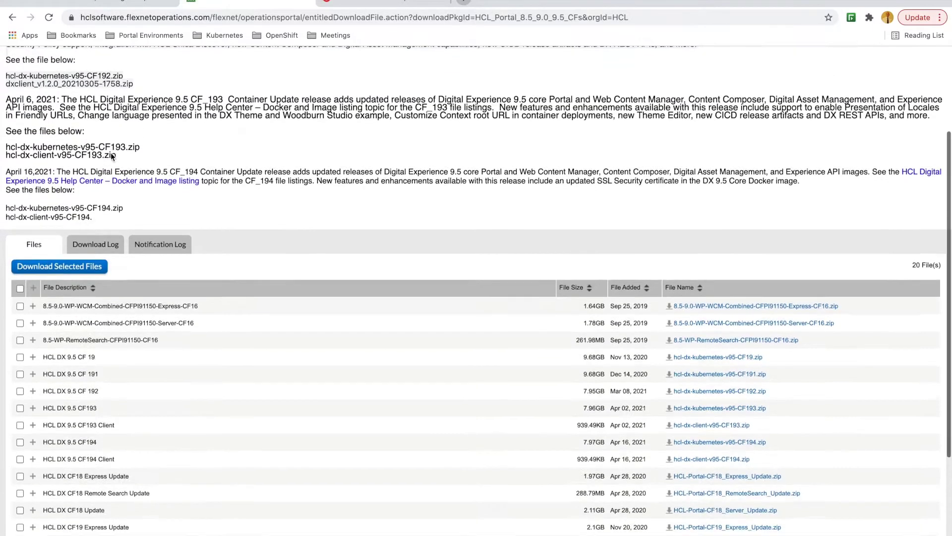
{"action": "scroll", "scroll_direction": "down", "scroll_amount": 3}
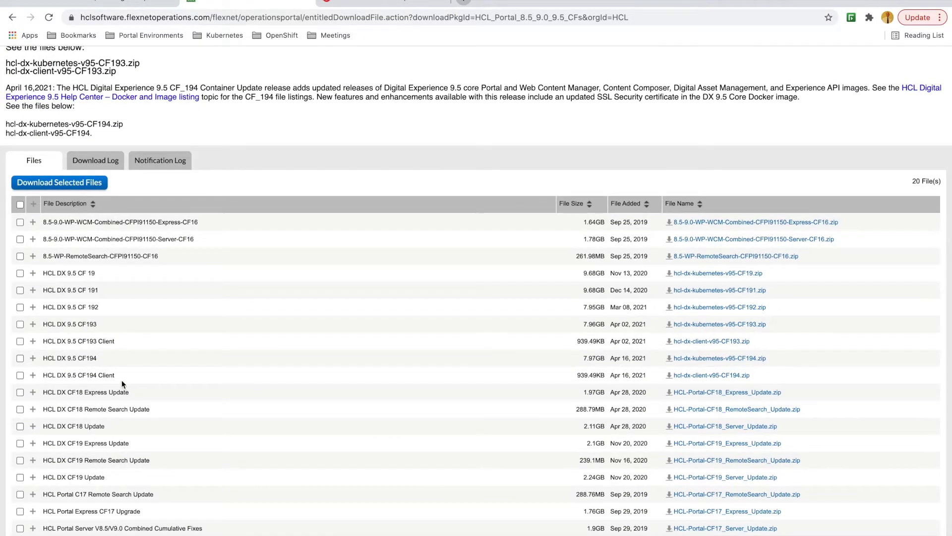
{"action": "mouse_move", "coordinate": [702, 382]}
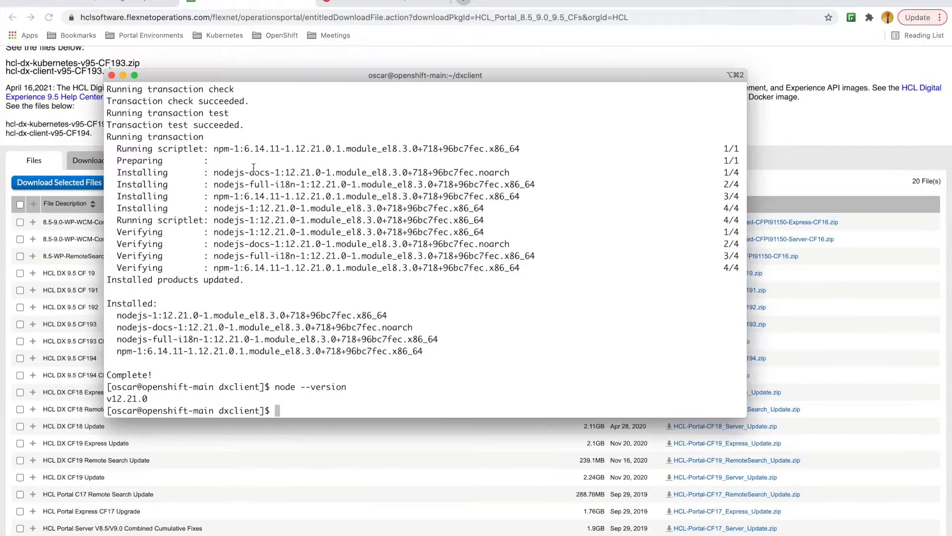
Step: Unzip hcl-dx-client-v95-CF194.zip and change into the extracted dxclient folder
{"action": "type", "text": "u"}
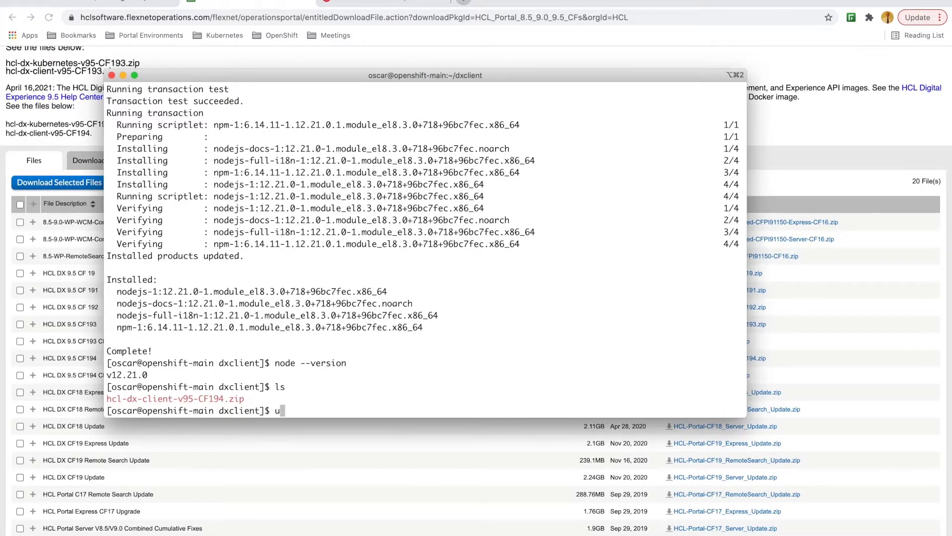
{"action": "type", "text": "nzip hcl-dx-client-v95-CF194.zip"}
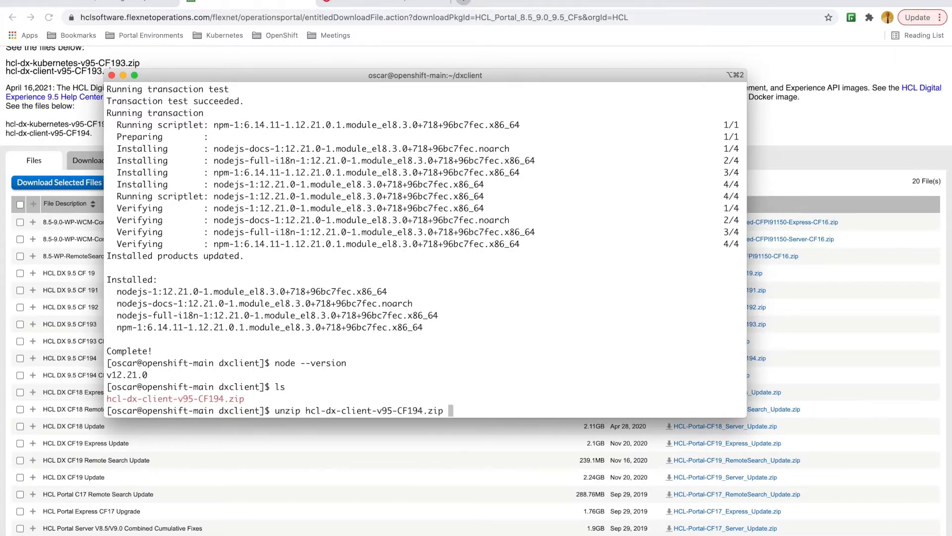
{"action": "key", "text": "Return"}
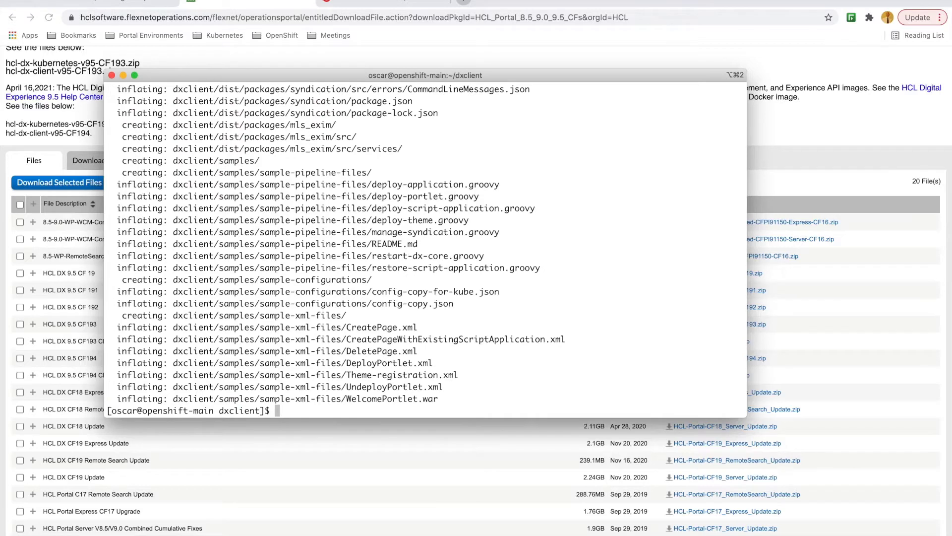
{"action": "type", "text": "cd dxclient/"}
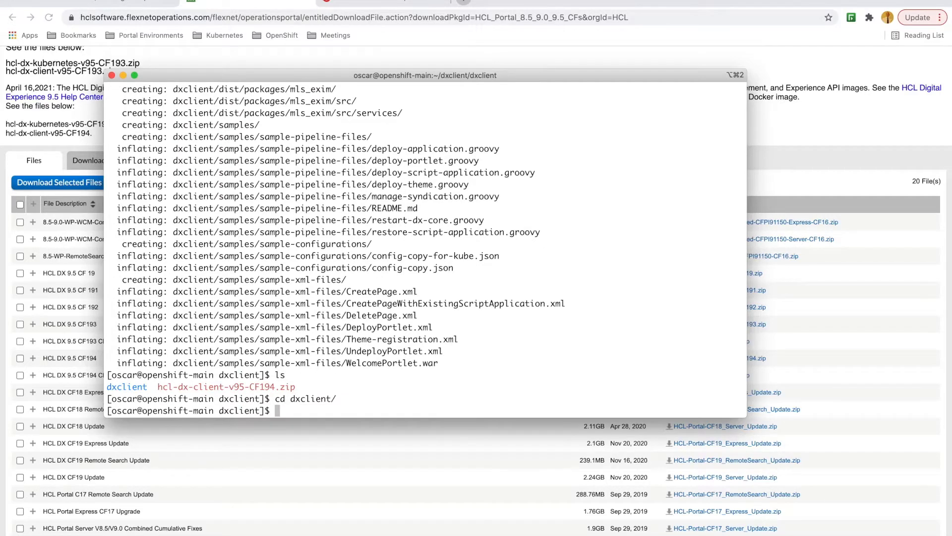
{"action": "key", "text": "Return"}
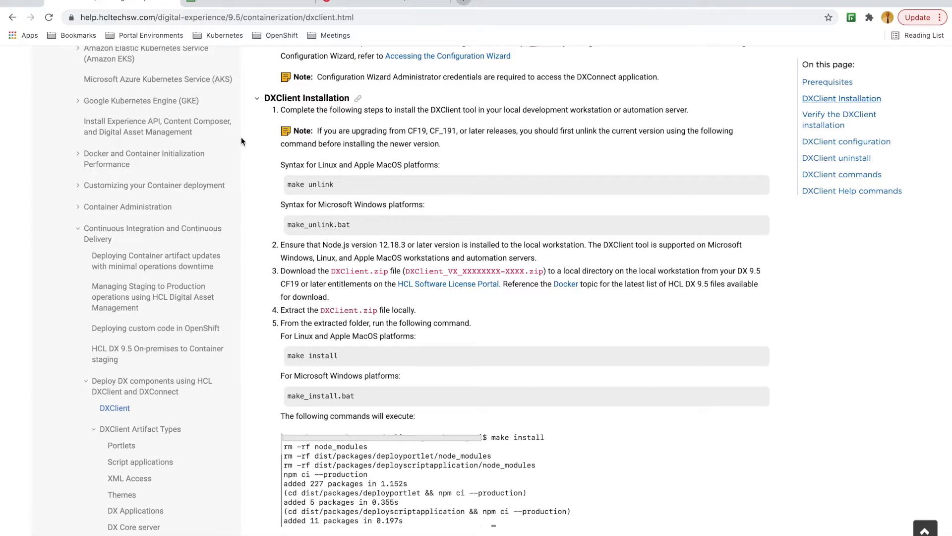
{"action": "mouse_move", "coordinate": [322, 321]}
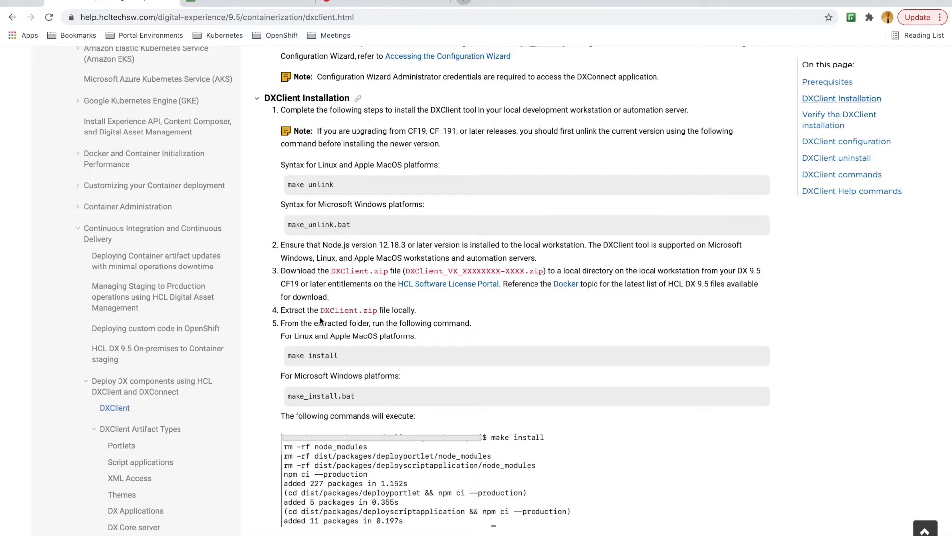
{"action": "mouse_move", "coordinate": [749, 355]}
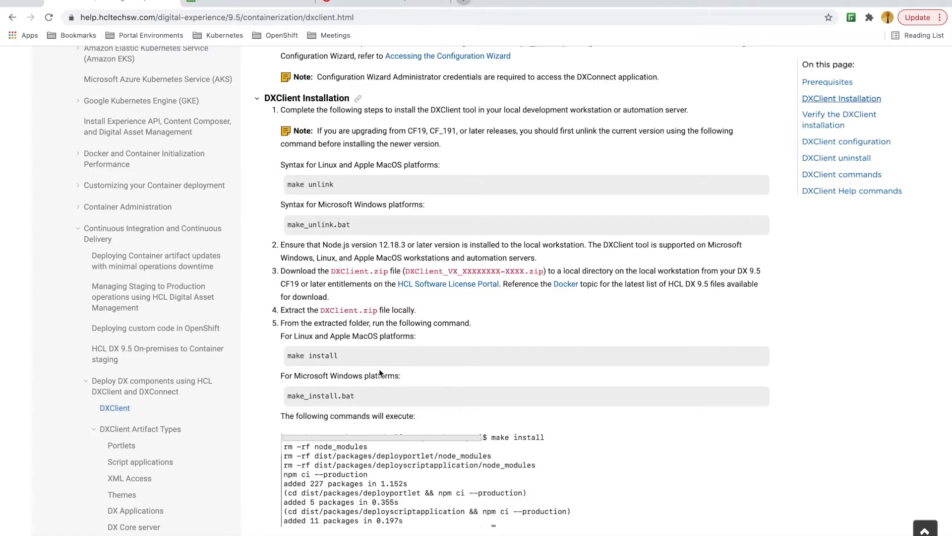
Step: Install and link DXClient, then verify it by running dxclient -V
{"action": "scroll", "scroll_direction": "down", "scroll_amount": 3}
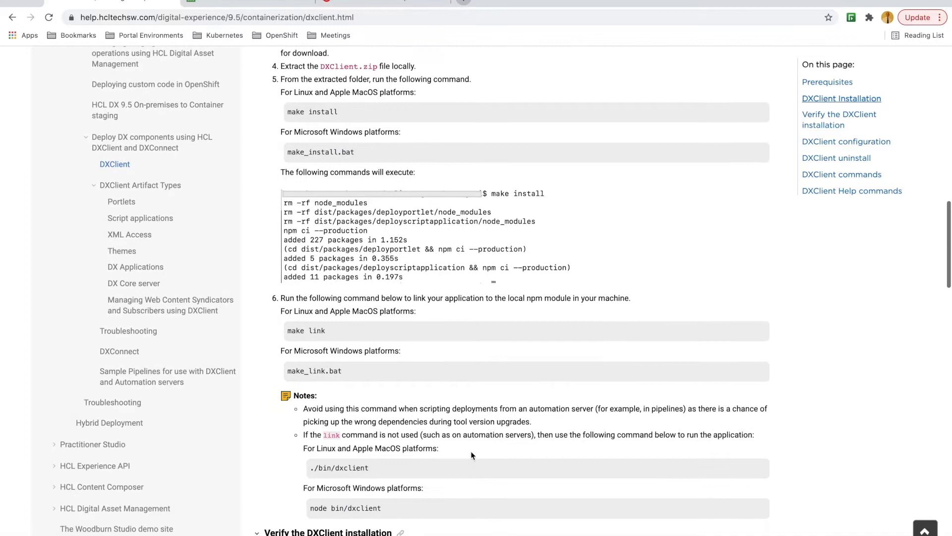
{"action": "scroll", "scroll_direction": "down", "scroll_amount": 3}
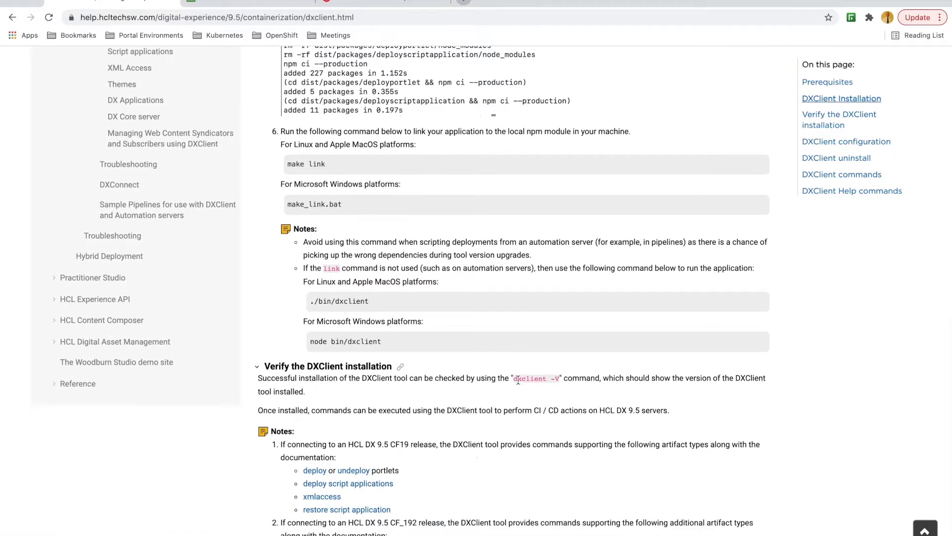
{"action": "double_click", "coordinate": [535, 377]}
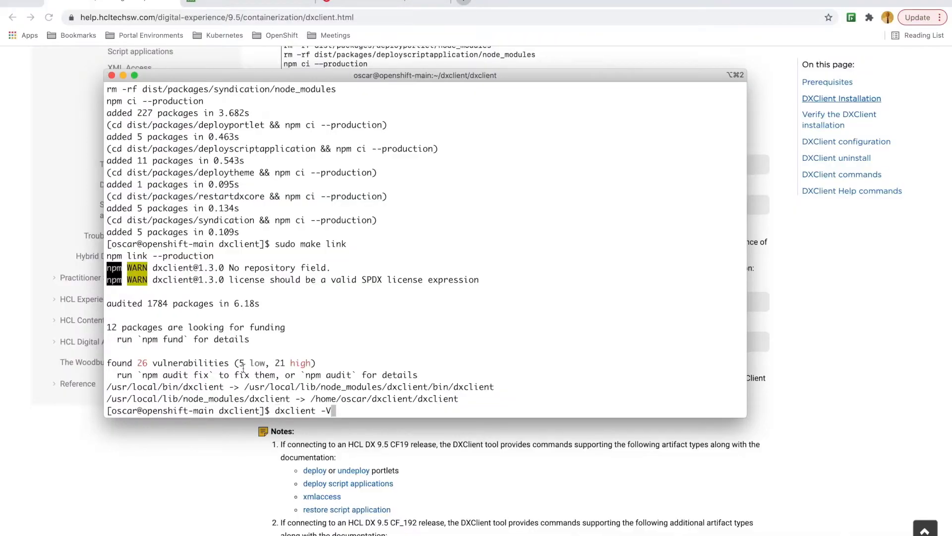
{"action": "key", "text": "Return"}
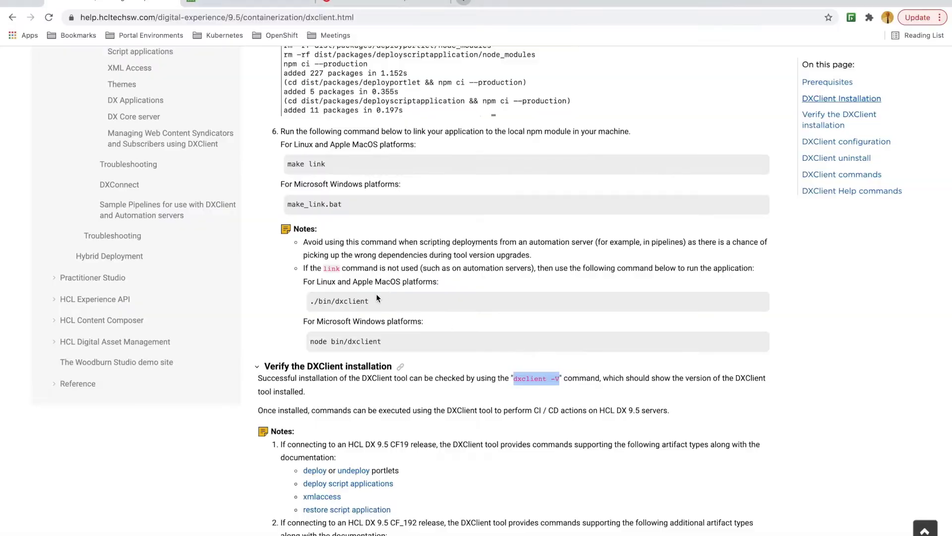
Step: Scroll to the DXClient configuration section with the sample config.json settings
{"action": "scroll", "scroll_direction": "down", "scroll_amount": 3}
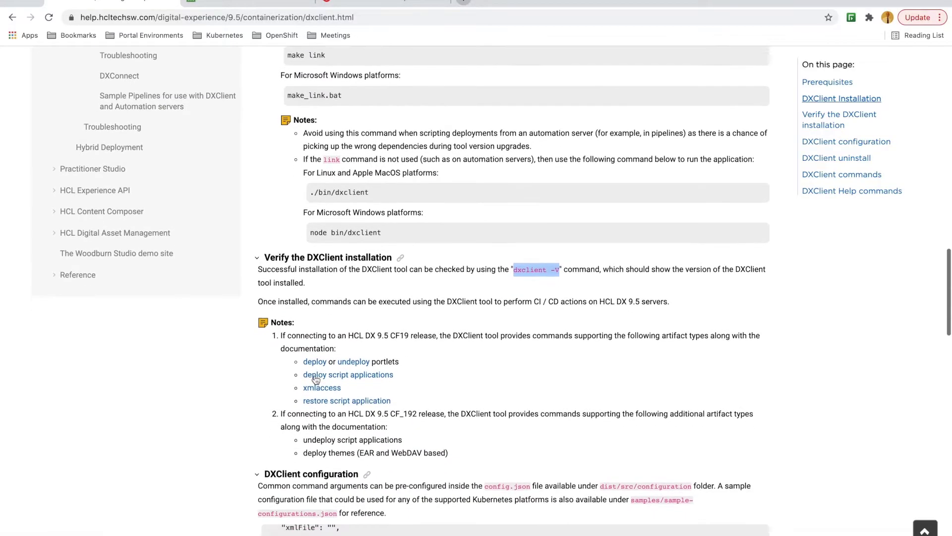
{"action": "scroll", "scroll_direction": "down", "scroll_amount": 3}
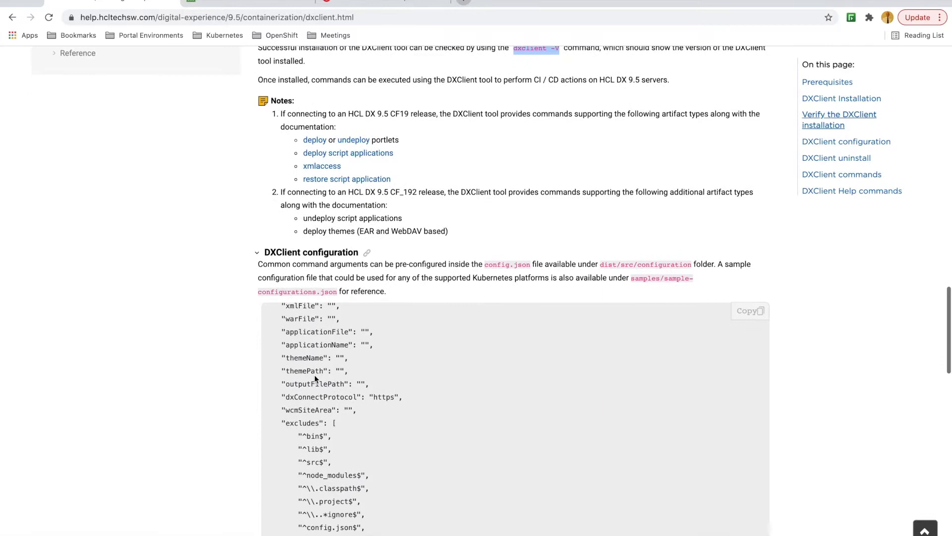
{"action": "mouse_move", "coordinate": [641, 276]}
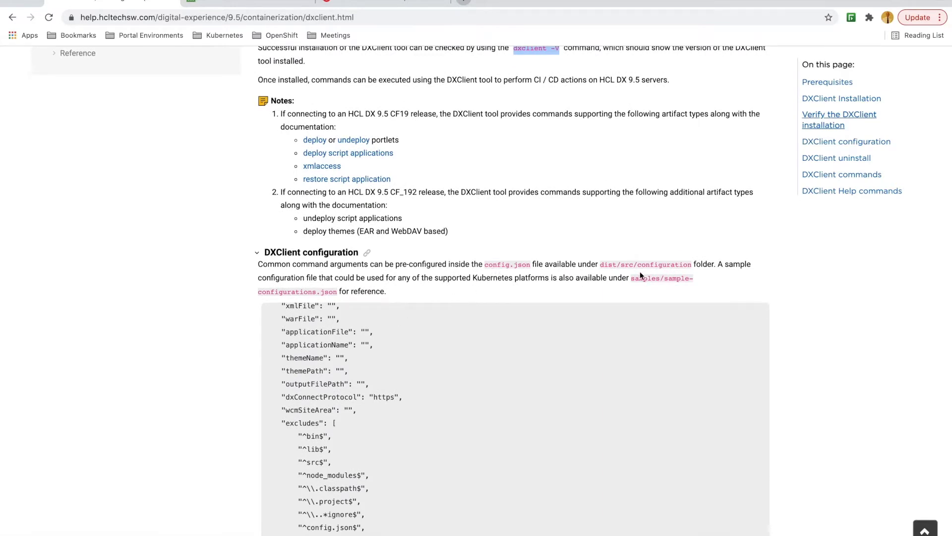
{"action": "scroll", "scroll_direction": "down", "scroll_amount": 3}
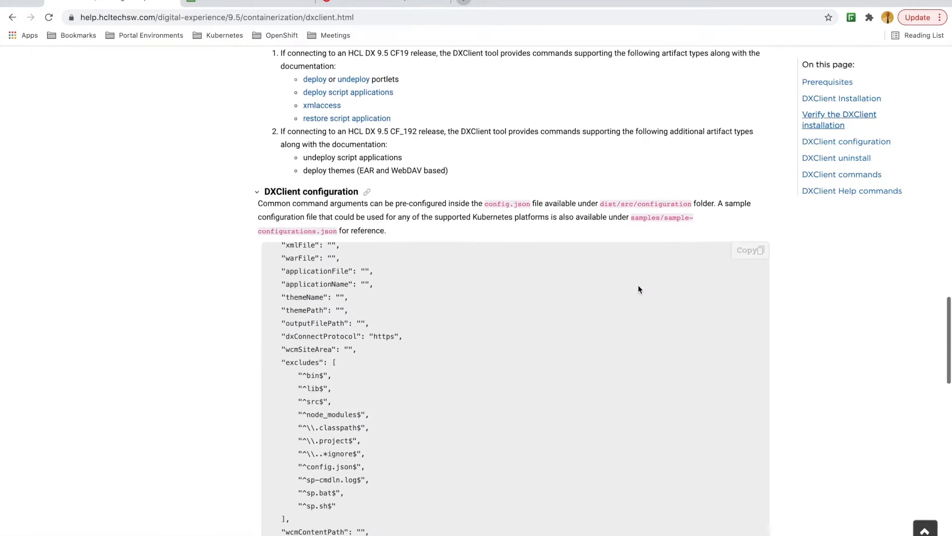
{"action": "scroll", "scroll_direction": "down", "scroll_amount": 3}
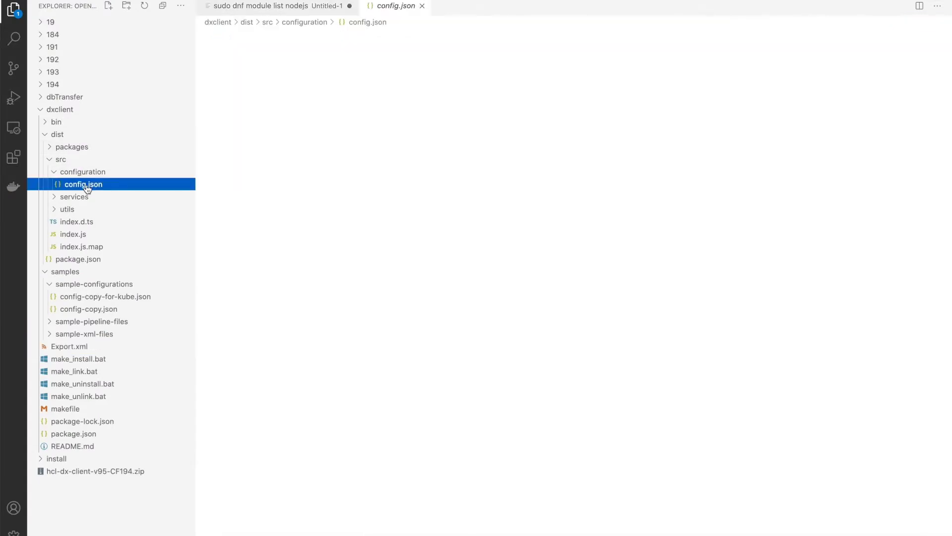
Step: Copy config-copy-for-kube.json's contents into config.json and select the hostname key
{"action": "left_click", "coordinate": [84, 184]}
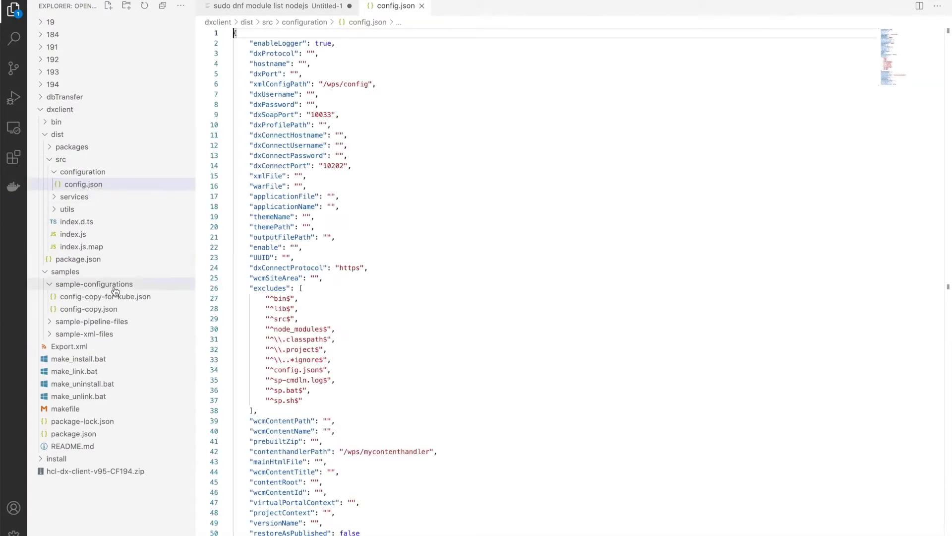
{"action": "left_click", "coordinate": [105, 297]}
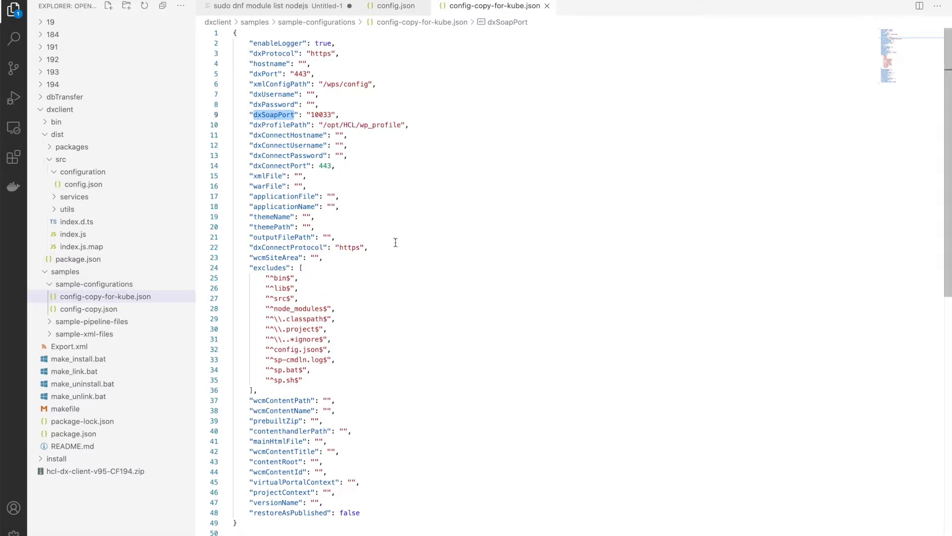
{"action": "key", "text": "ctrl+a"}
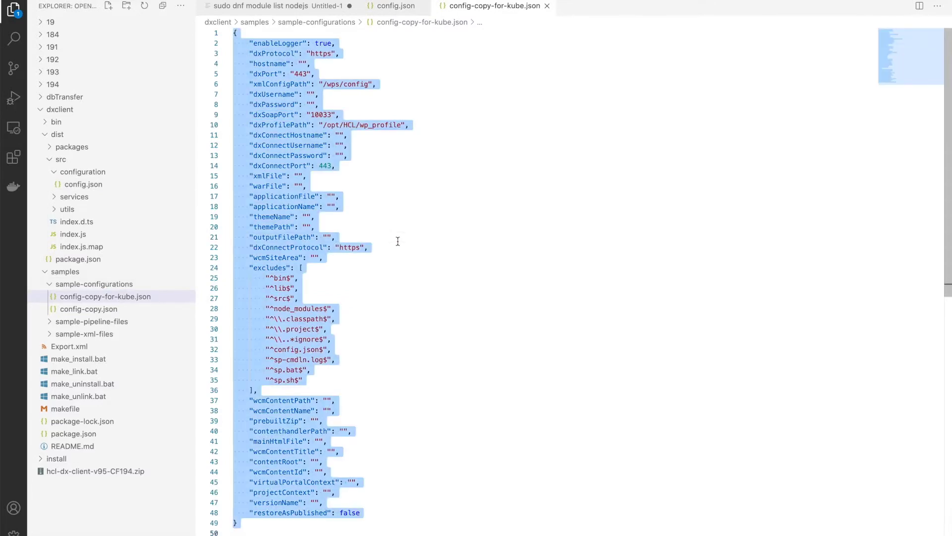
{"action": "left_click", "coordinate": [394, 5]}
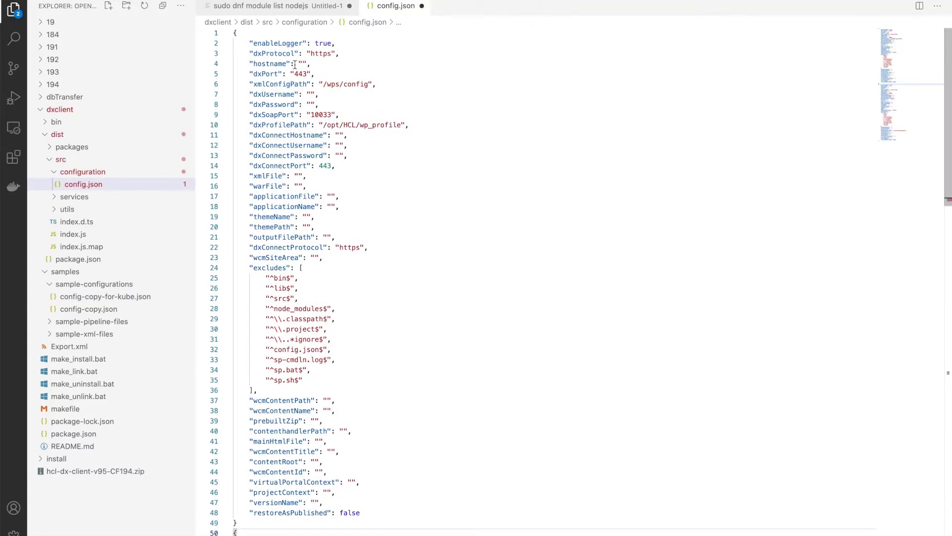
{"action": "double_click", "coordinate": [270, 64]}
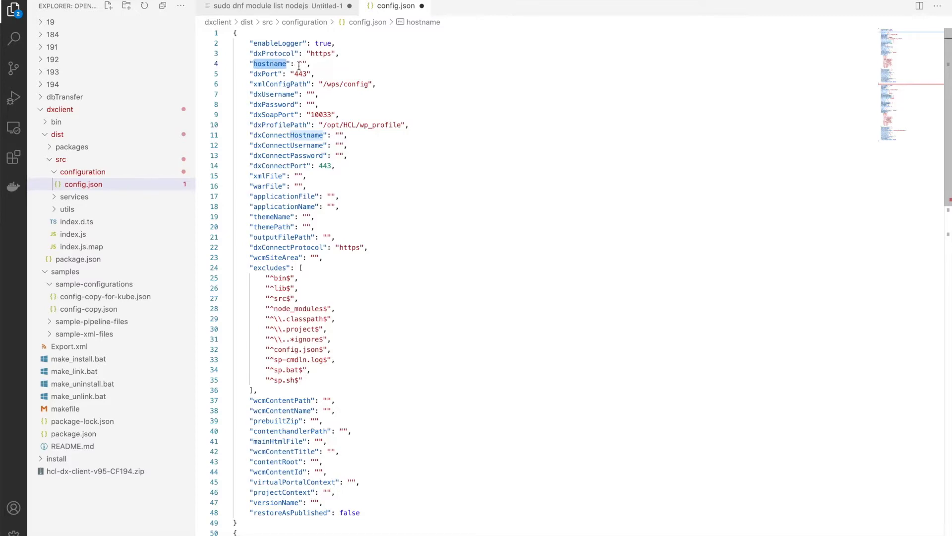
{"action": "left_click", "coordinate": [330, 94]}
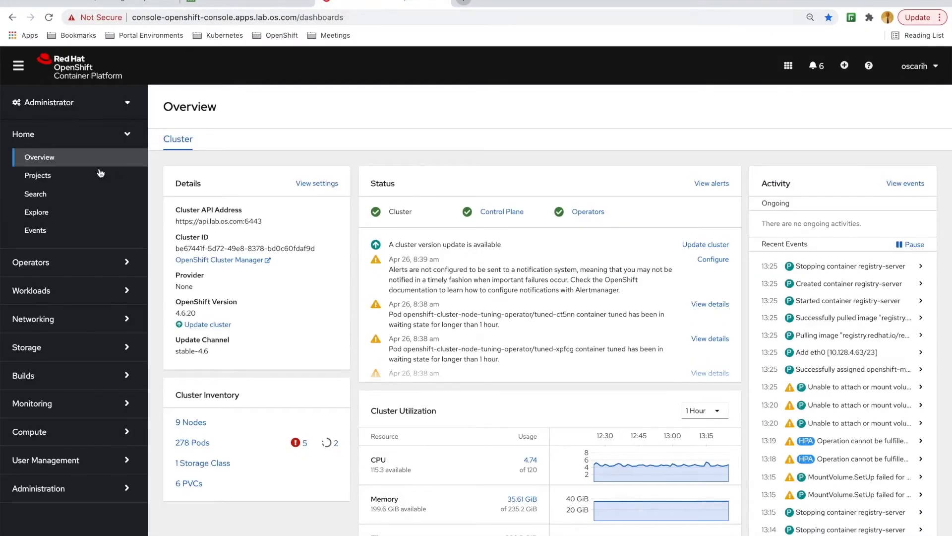
Step: Open the dx-portal project, check its pods, then list its Networking Routes
{"action": "left_click", "coordinate": [37, 175]}
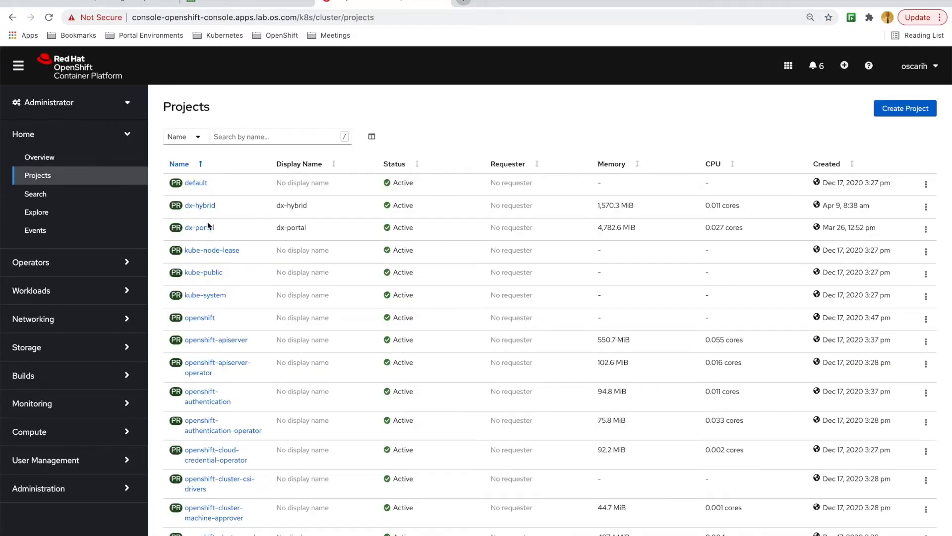
{"action": "left_click", "coordinate": [199, 227]}
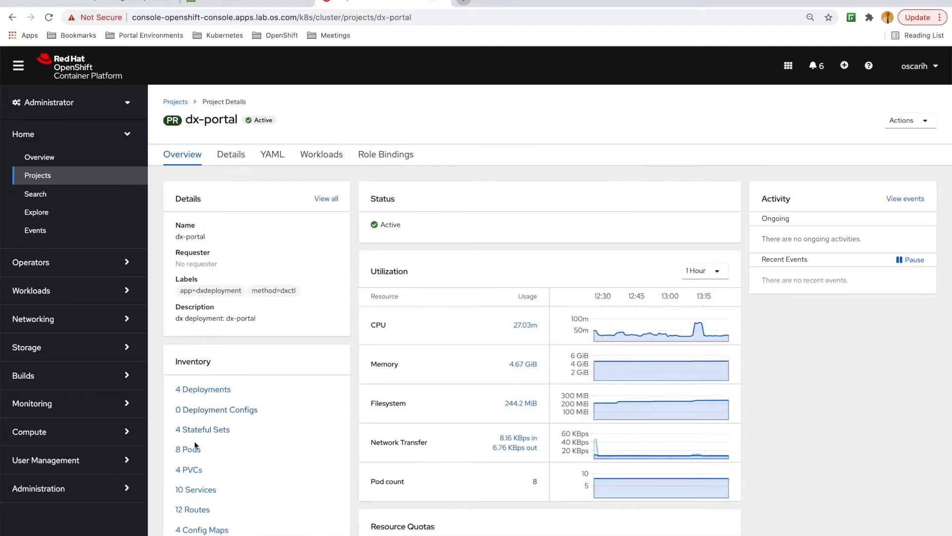
{"action": "left_click", "coordinate": [187, 449]}
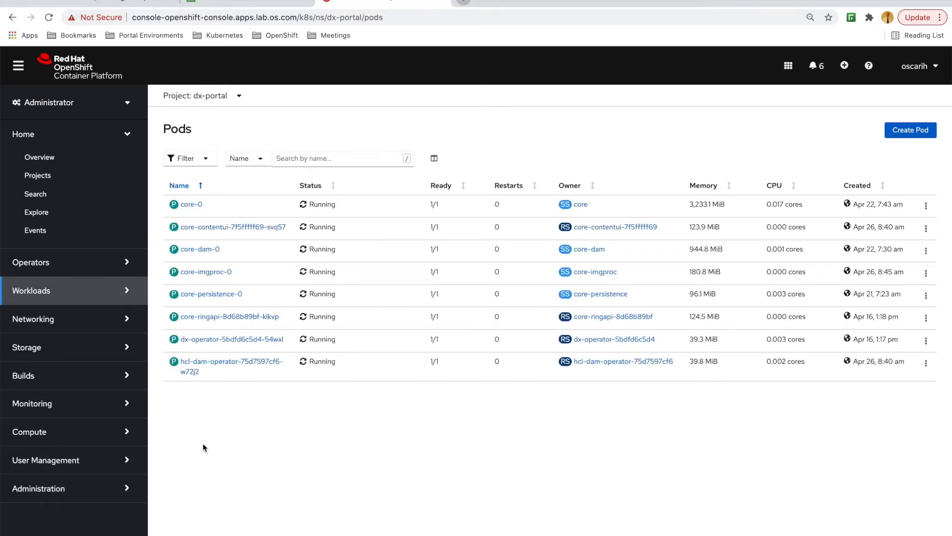
{"action": "left_click", "coordinate": [32, 319]}
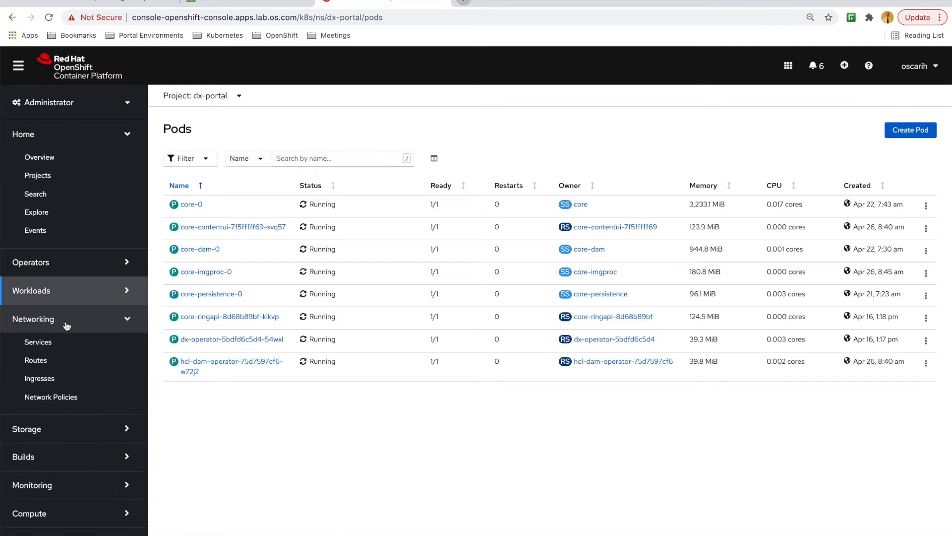
{"action": "left_click", "coordinate": [35, 360]}
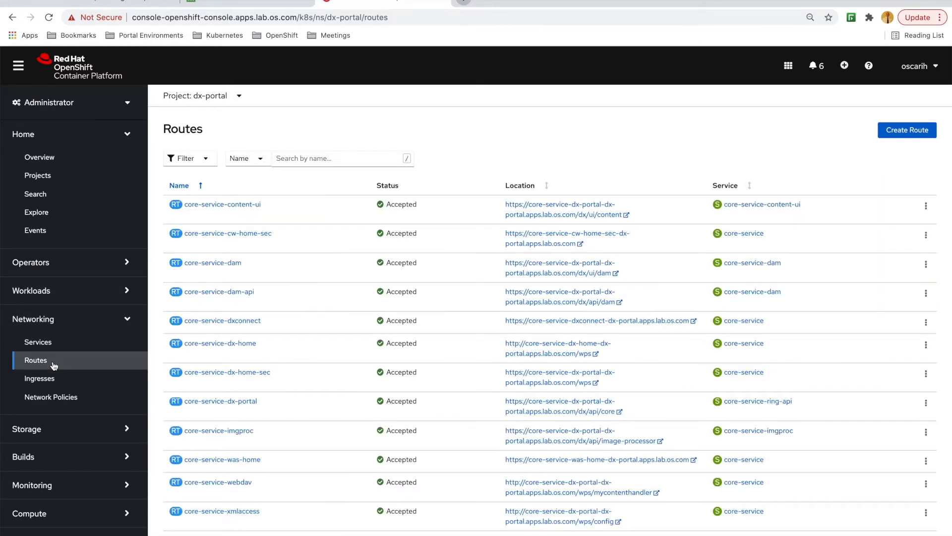
{"action": "mouse_move", "coordinate": [532, 376]}
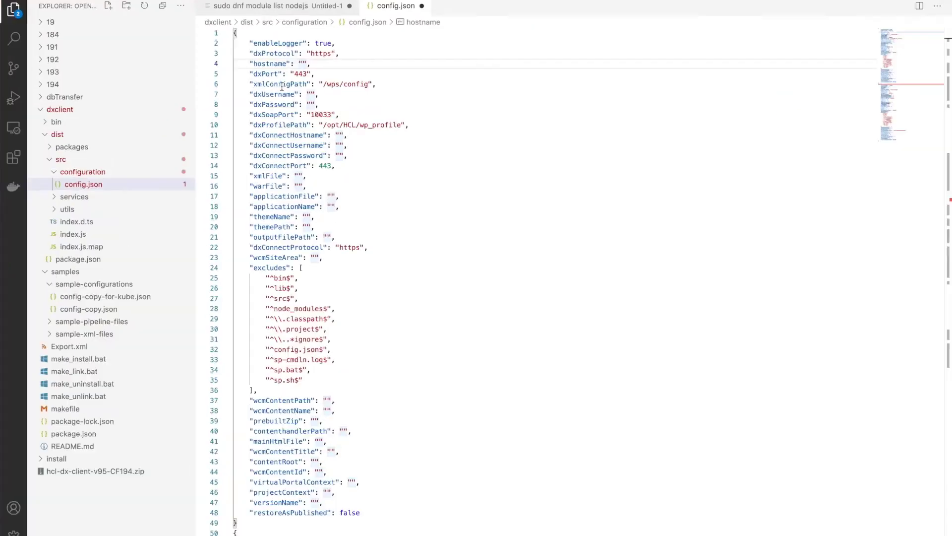
Step: Enter the dx-portal route hostname and wpsadmin credentials, then open the dxconnect route address
{"action": "type", "text": "https://core-service-dx-portal-dx-portal.apps.lab.os.com/"}
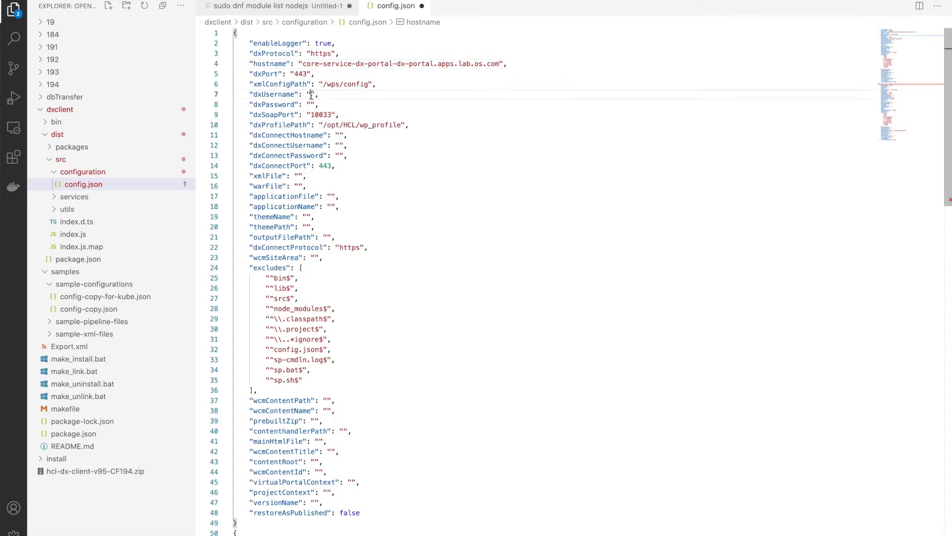
{"action": "type", "text": "wpsadm"}
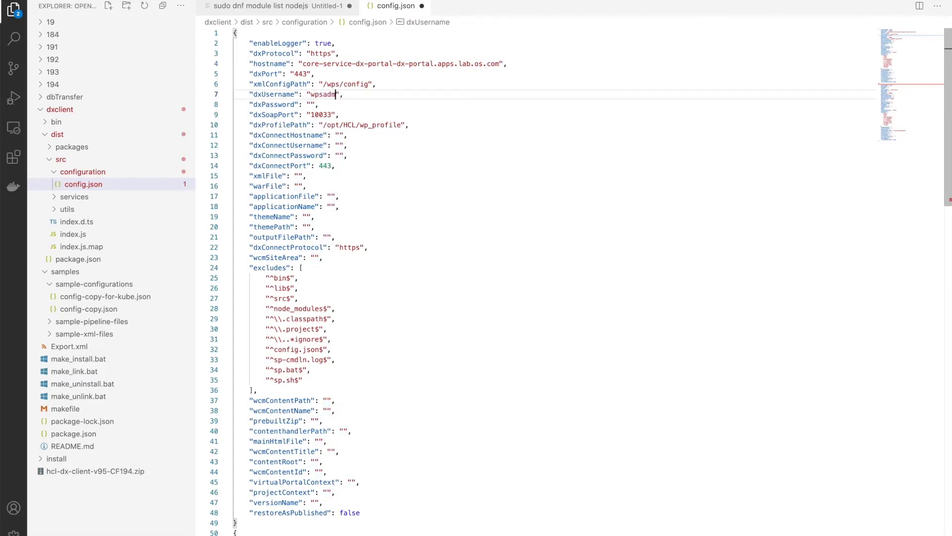
{"action": "double_click", "coordinate": [326, 94]}
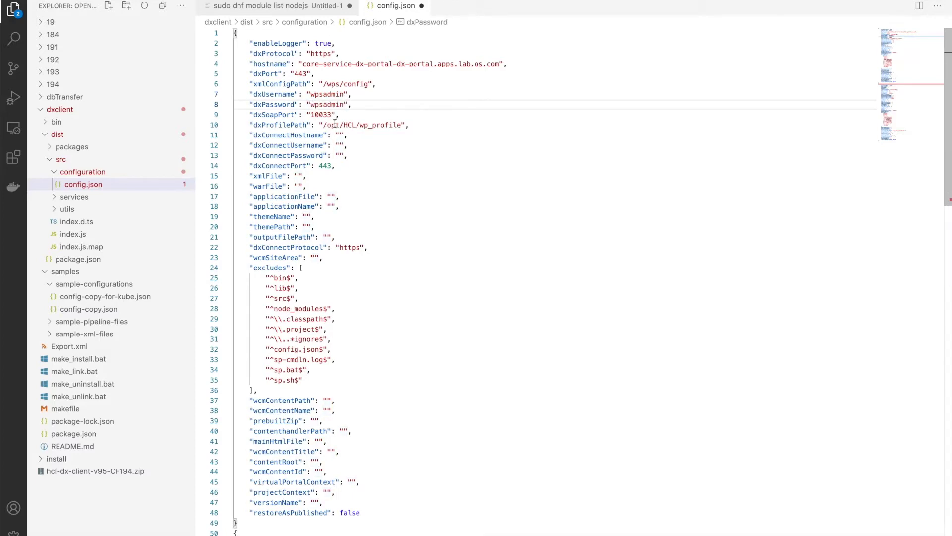
{"action": "mouse_move", "coordinate": [305, 134]}
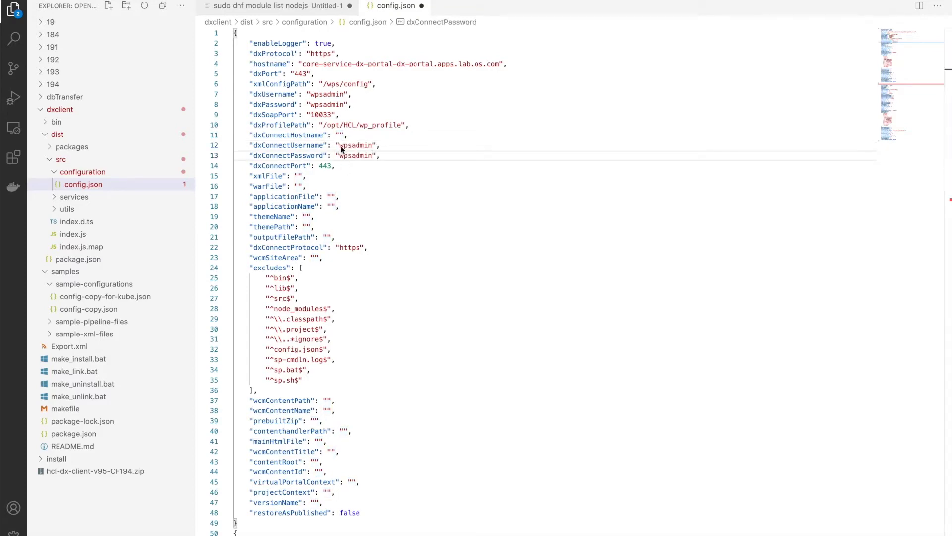
{"action": "mouse_move", "coordinate": [341, 134]}
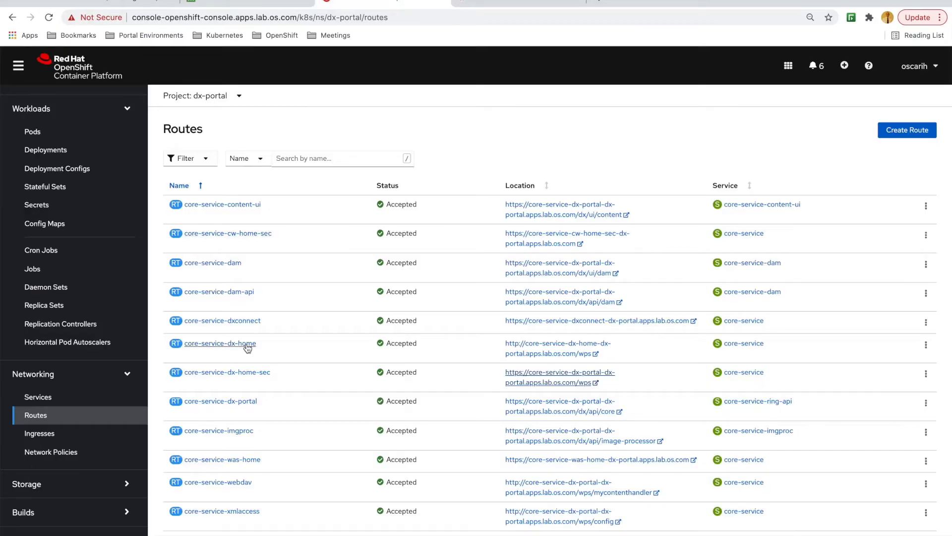
{"action": "left_click", "coordinate": [598, 320]}
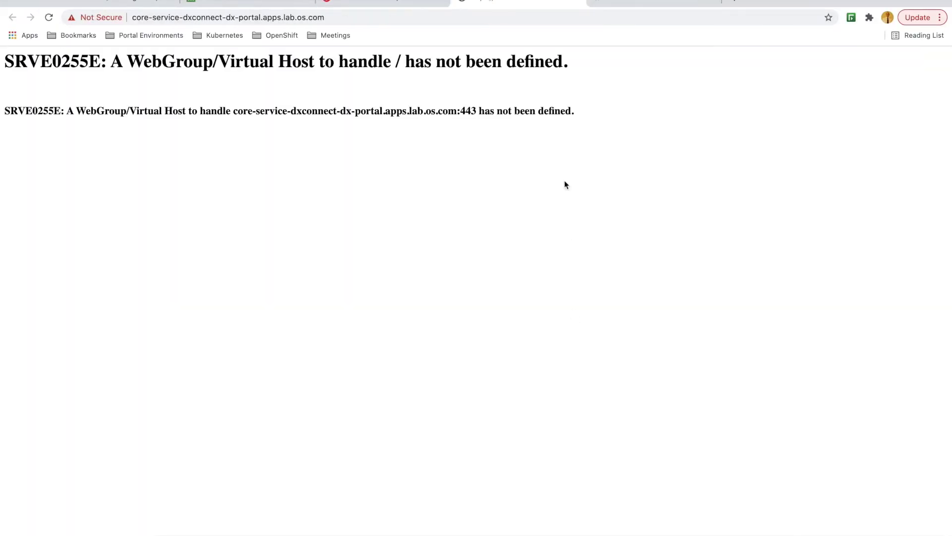
{"action": "left_click", "coordinate": [228, 17]}
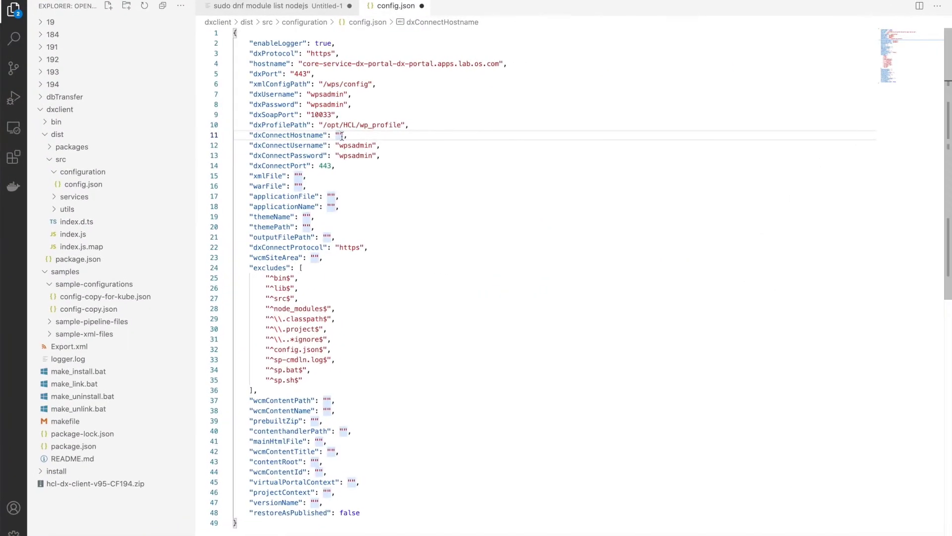
{"action": "type", "text": "https://core-service-dxconnect-dx-portal.apps.lab.os.com"}
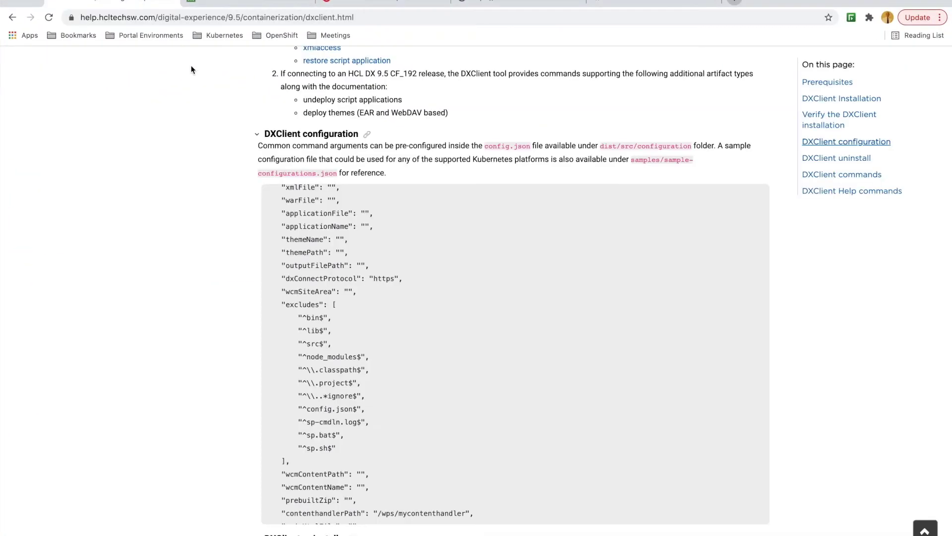
Step: Navigate from the DXClient page to the XML Access topic showing the dxclient xmlaccess syntax
{"action": "scroll", "scroll_direction": "down", "scroll_amount": 3}
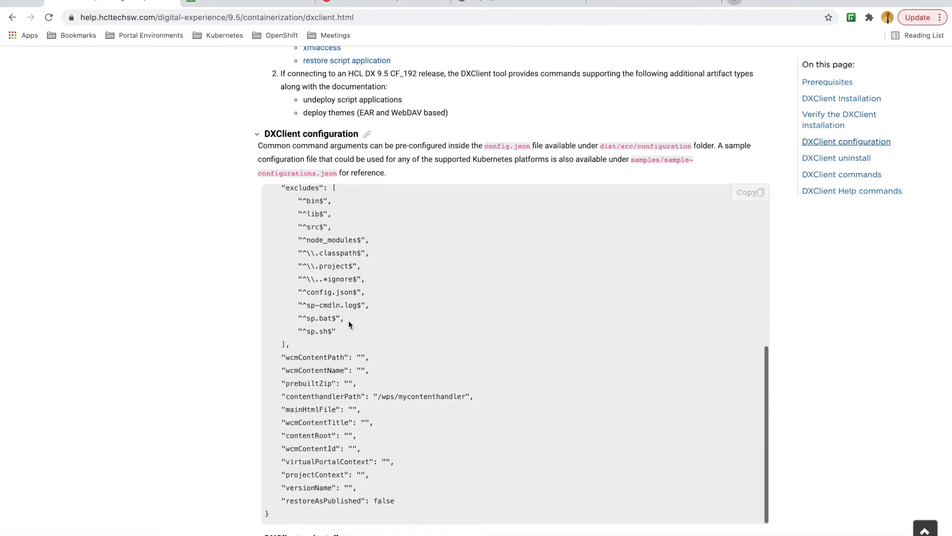
{"action": "scroll", "scroll_direction": "up", "scroll_amount": 3}
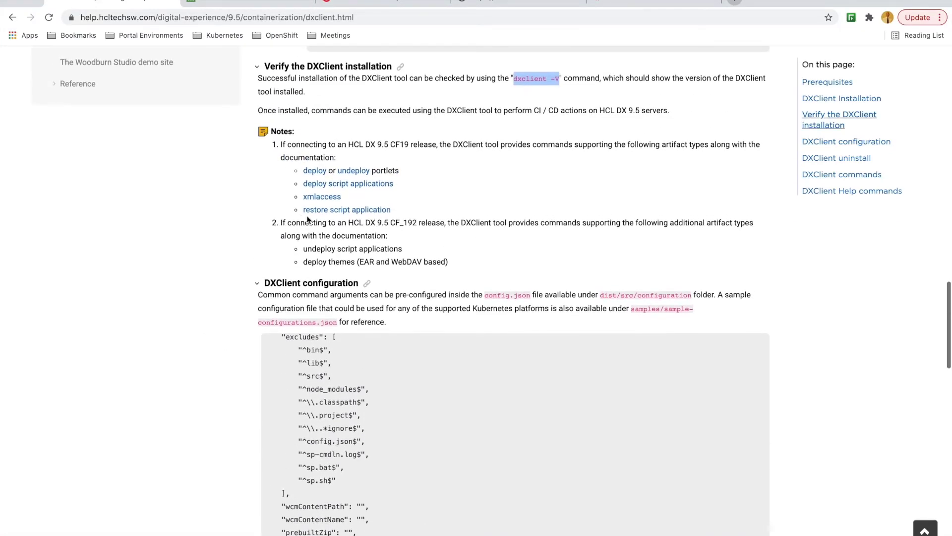
{"action": "left_click", "coordinate": [322, 197]}
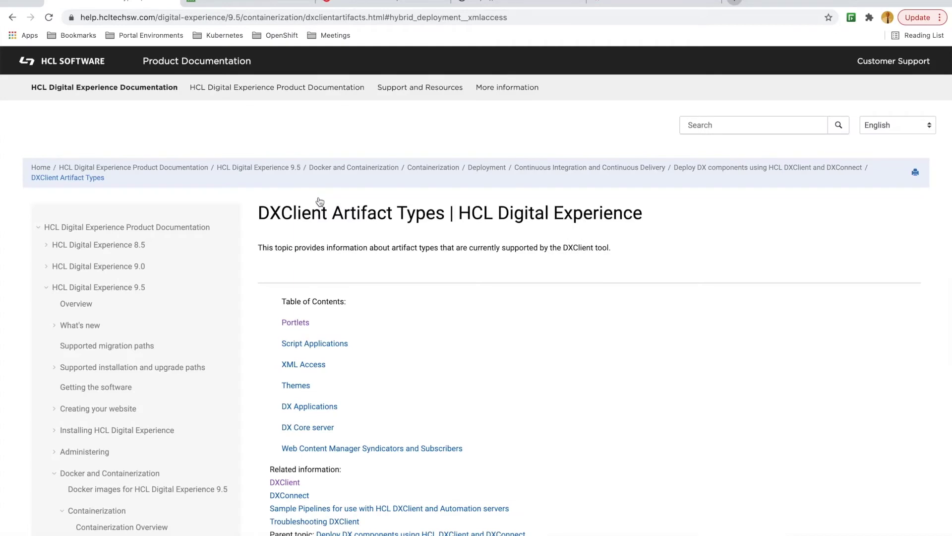
{"action": "left_click", "coordinate": [303, 363]}
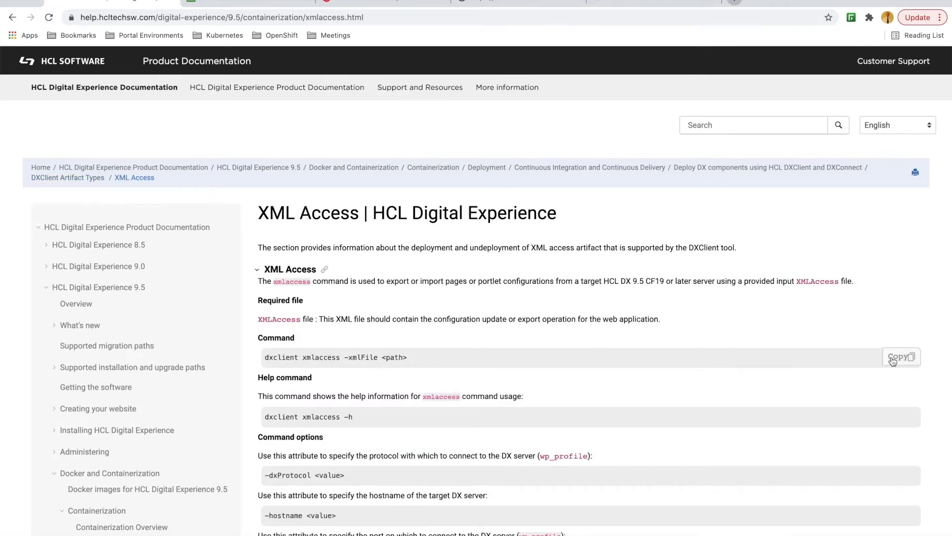
{"action": "mouse_move", "coordinate": [373, 380]}
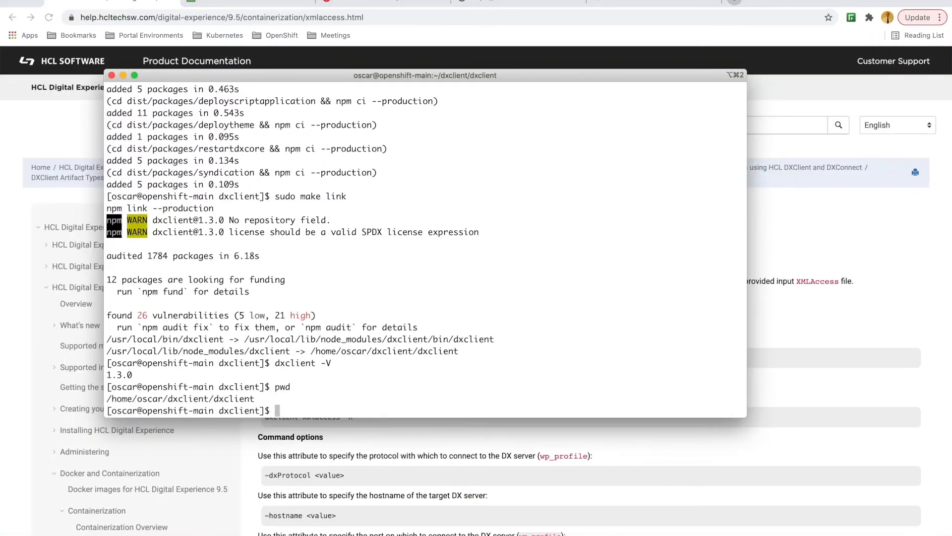
Step: Display Export.xml, then run dxclient xmlaccess -xmlFile /home/oscar/dxclient/Export.xml
{"action": "key", "text": "Return"}
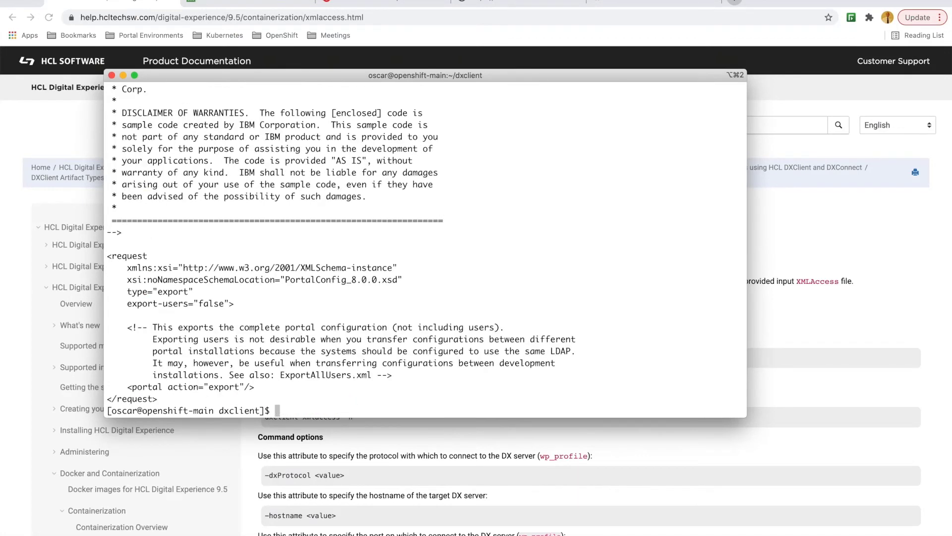
{"action": "type", "text": "dxclient xmlaccess -xmlFile"}
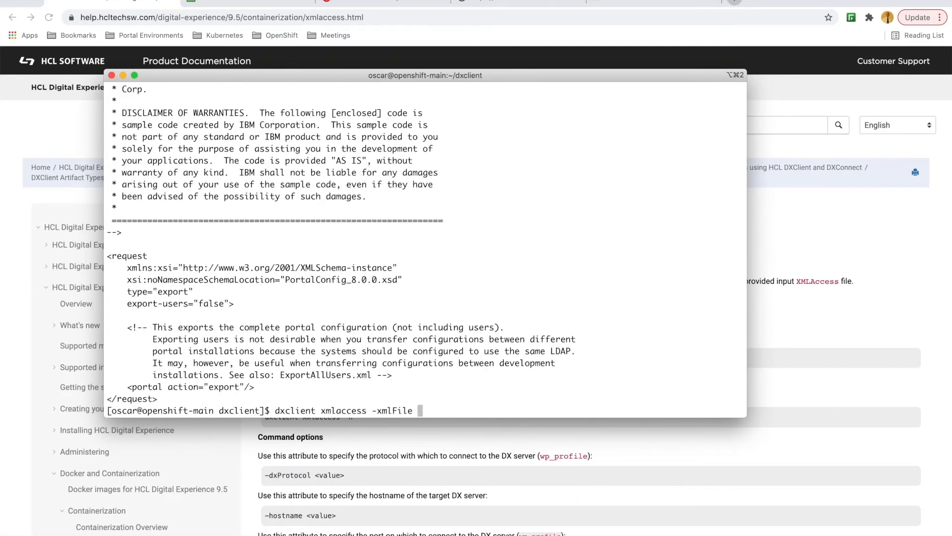
{"action": "type", "text": "/home/oscar/"}
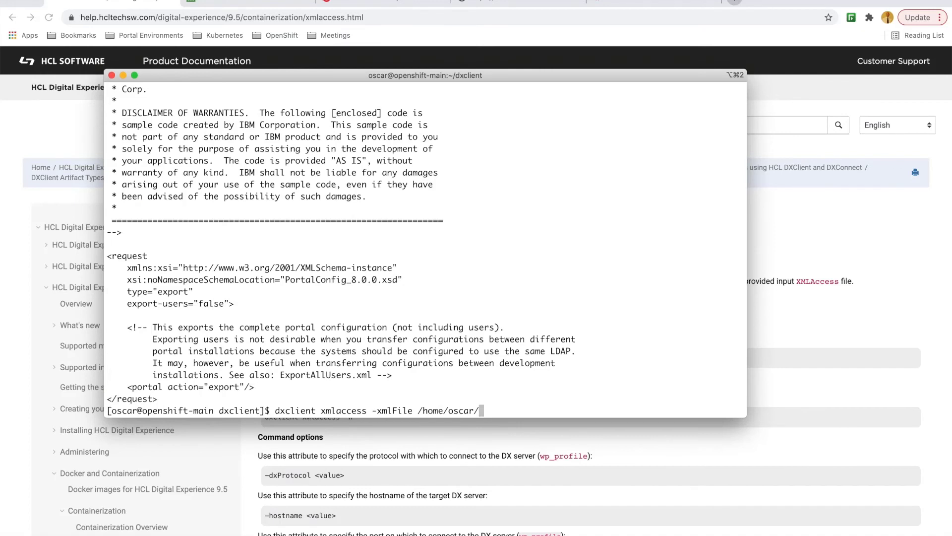
{"action": "type", "text": "dxclient/Export.xml"}
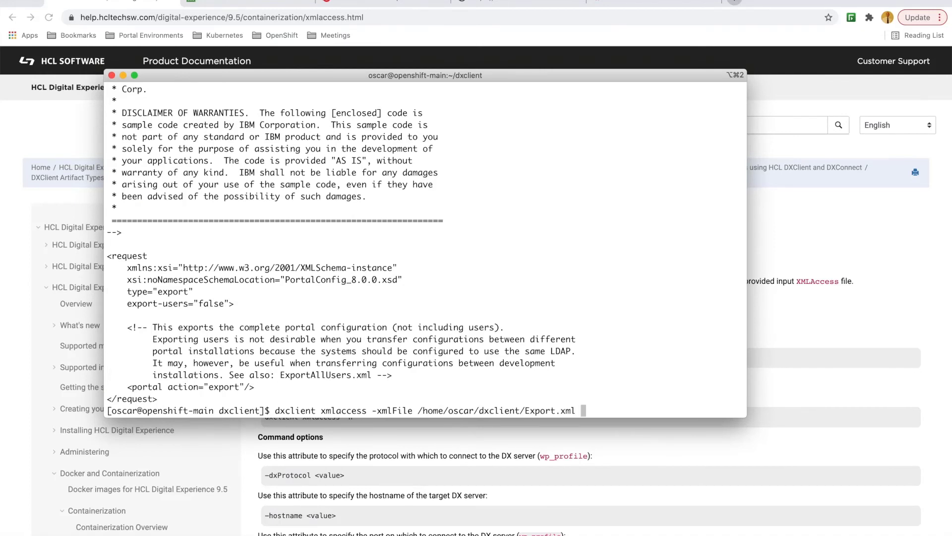
{"action": "key", "text": "Return"}
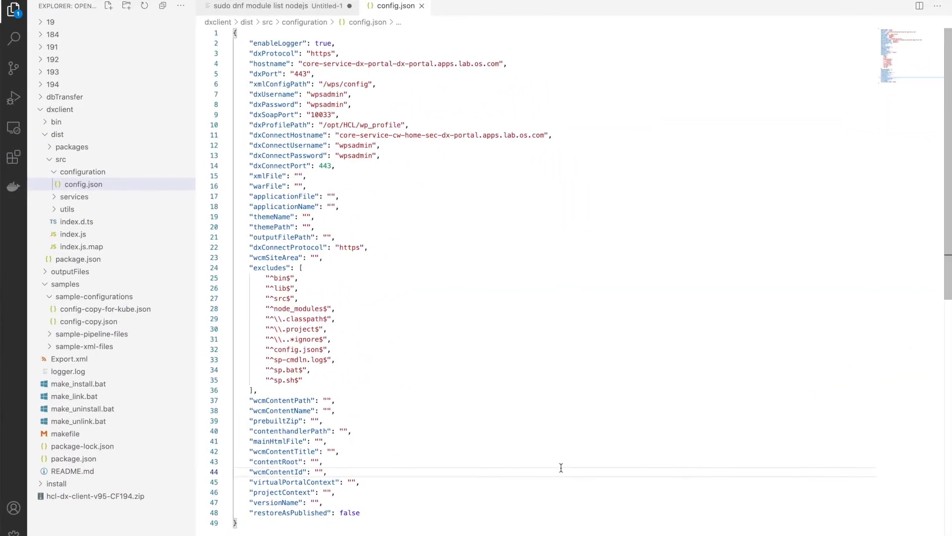
Step: Expand outputFiles in the Explorer to reveal Output-20210426193240.xml under xmlaccess
{"action": "left_click", "coordinate": [70, 272]}
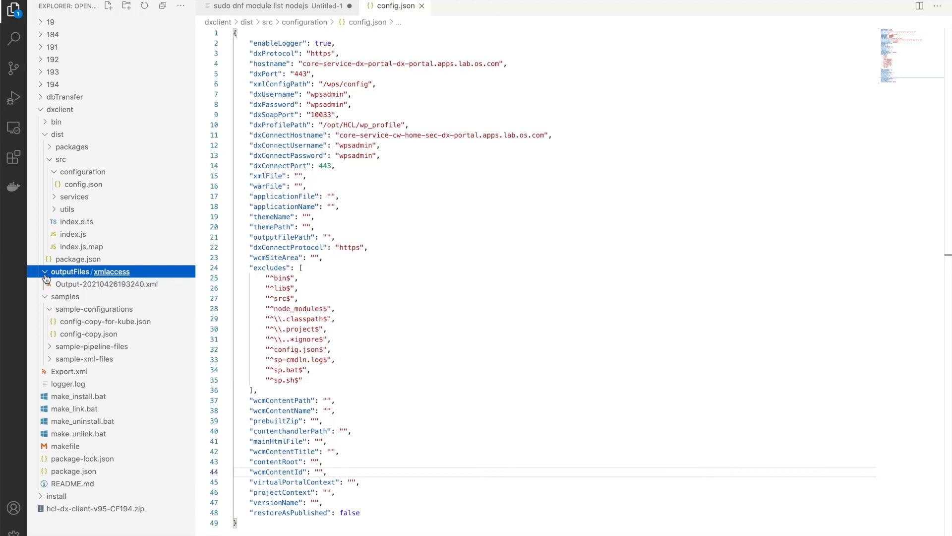
{"action": "mouse_move", "coordinate": [68, 286]}
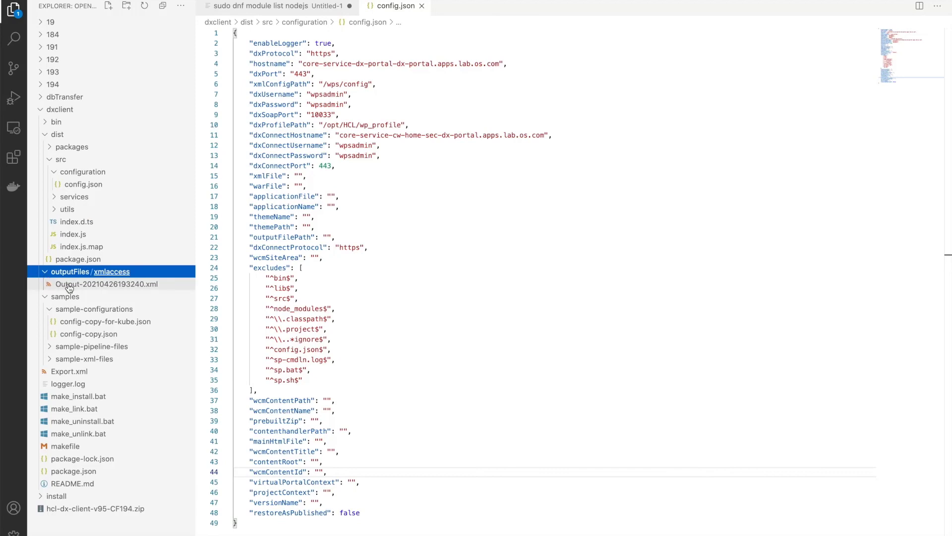